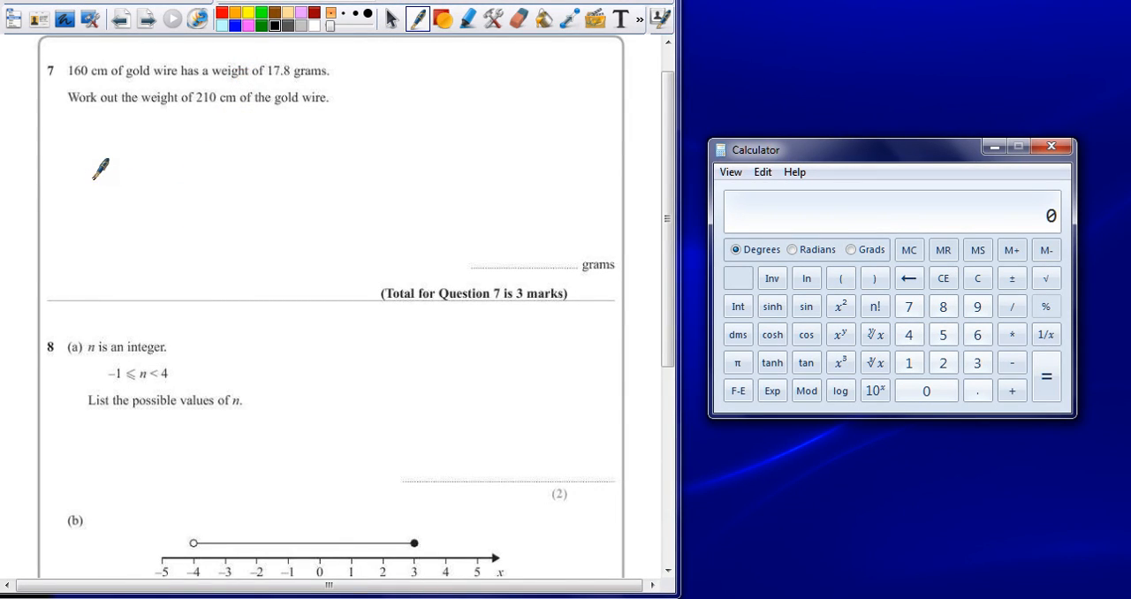
{"action": "mouse_move", "coordinate": [163, 159]}
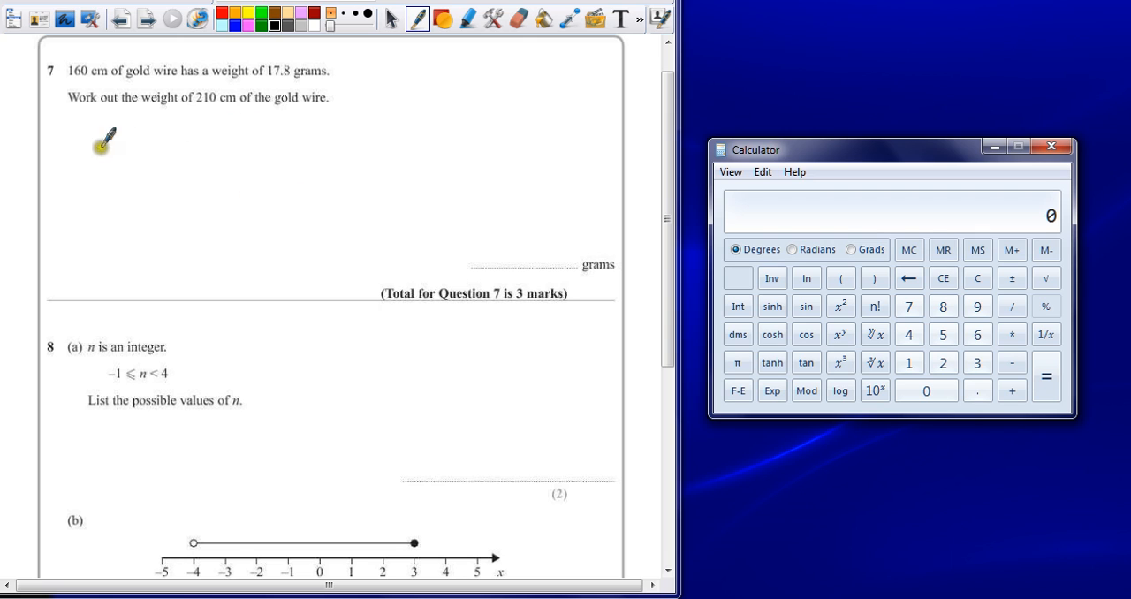
{"action": "mouse_move", "coordinate": [58, 66]}
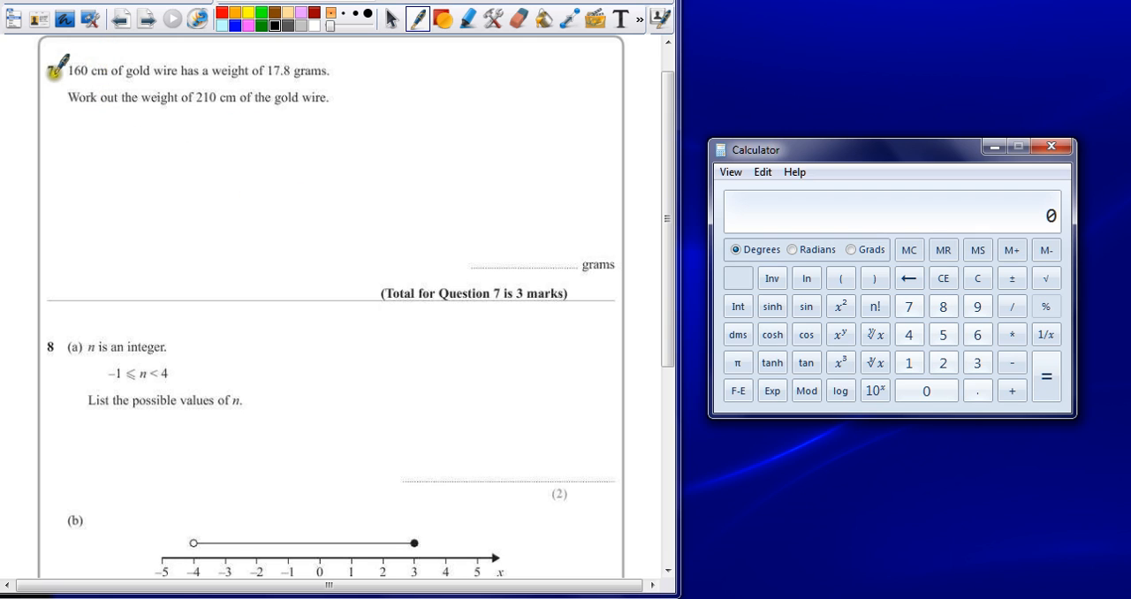
{"action": "mouse_move", "coordinate": [124, 146]}
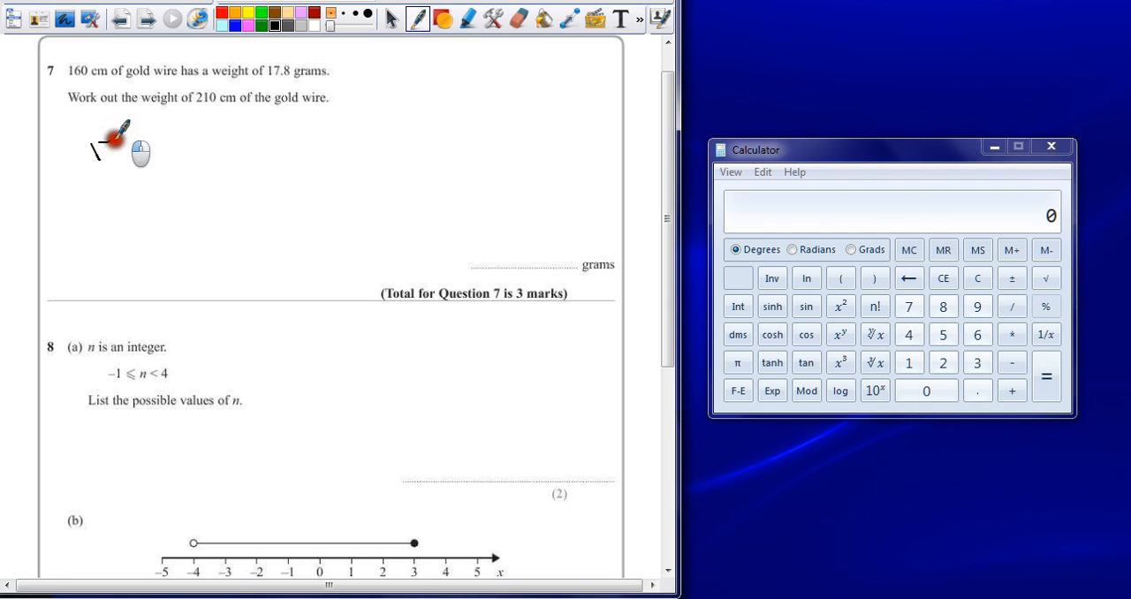
Handwrite 17.8 ÷ 160 = under question 7, then its Calculator result 0.11125 grams/cm.
{"action": "left_click_drag", "start_coordinate": [93, 150], "coordinate": [150, 146]}
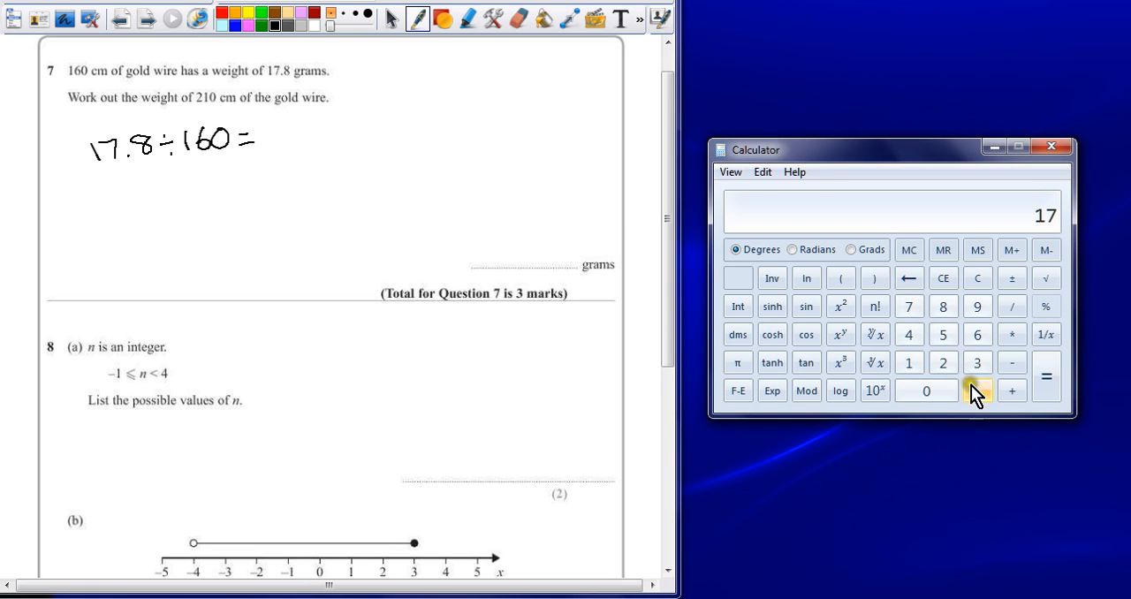
{"action": "left_click", "coordinate": [1012, 306]}
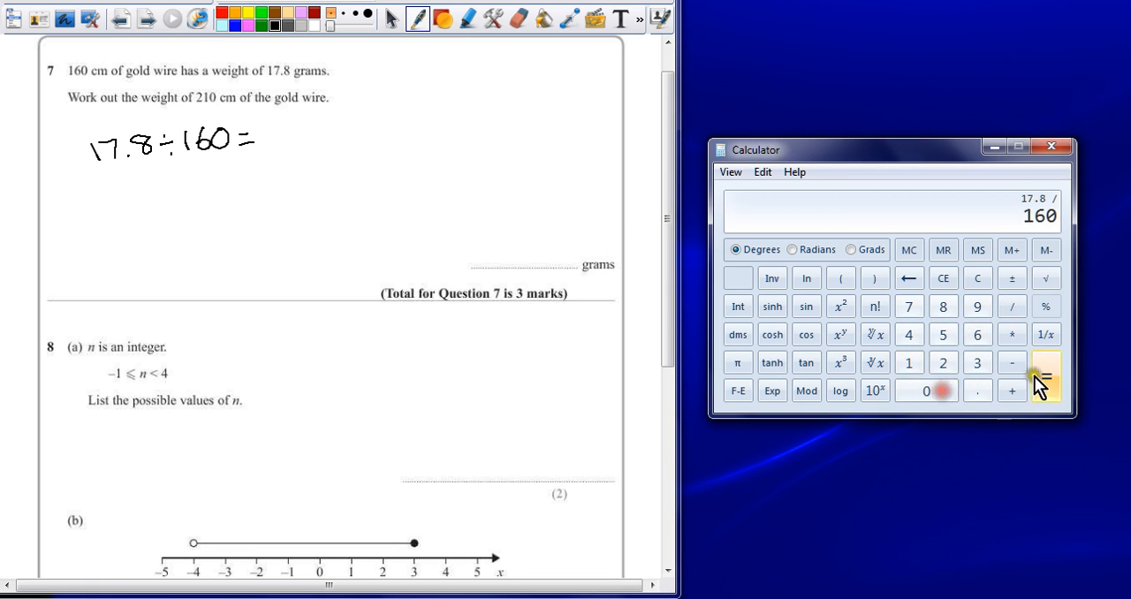
{"action": "left_click", "coordinate": [1046, 377]}
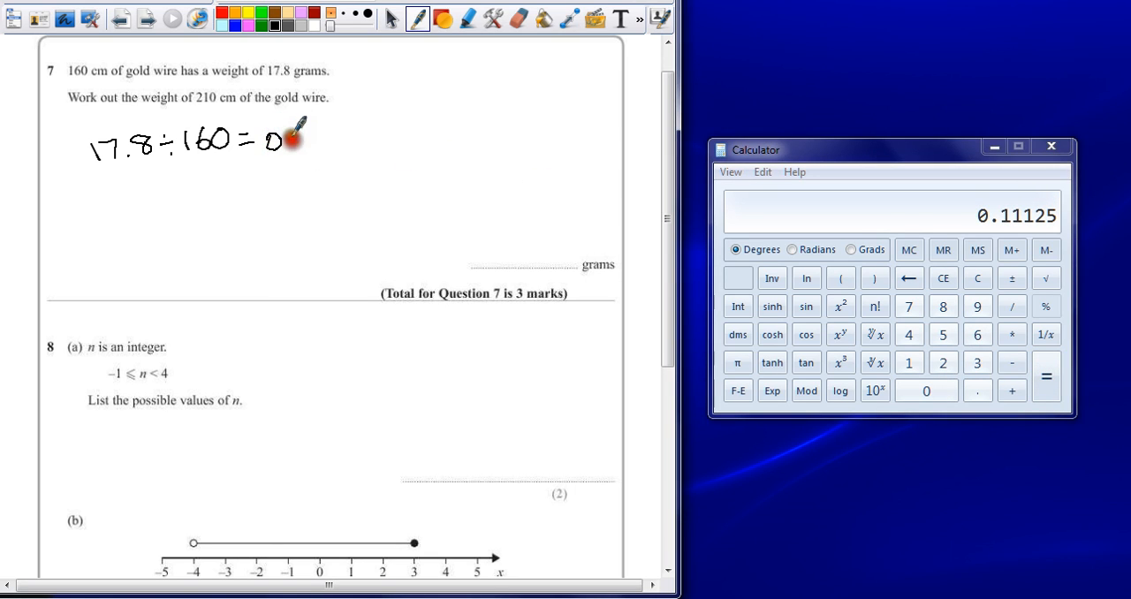
{"action": "left_click_drag", "start_coordinate": [283, 140], "coordinate": [336, 137]}
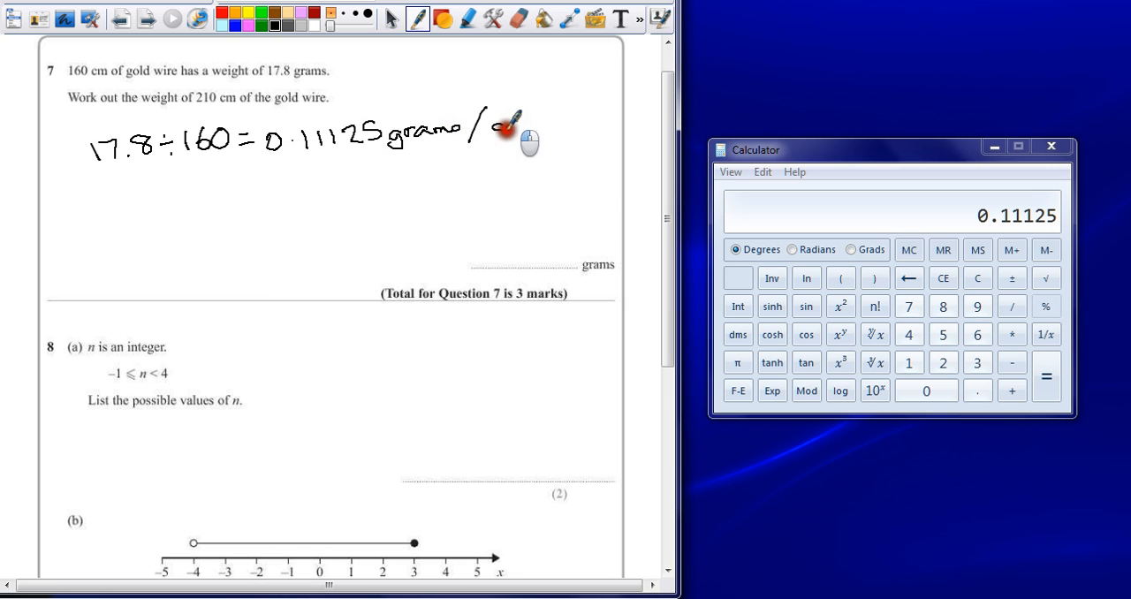
{"action": "mouse_move", "coordinate": [318, 159]}
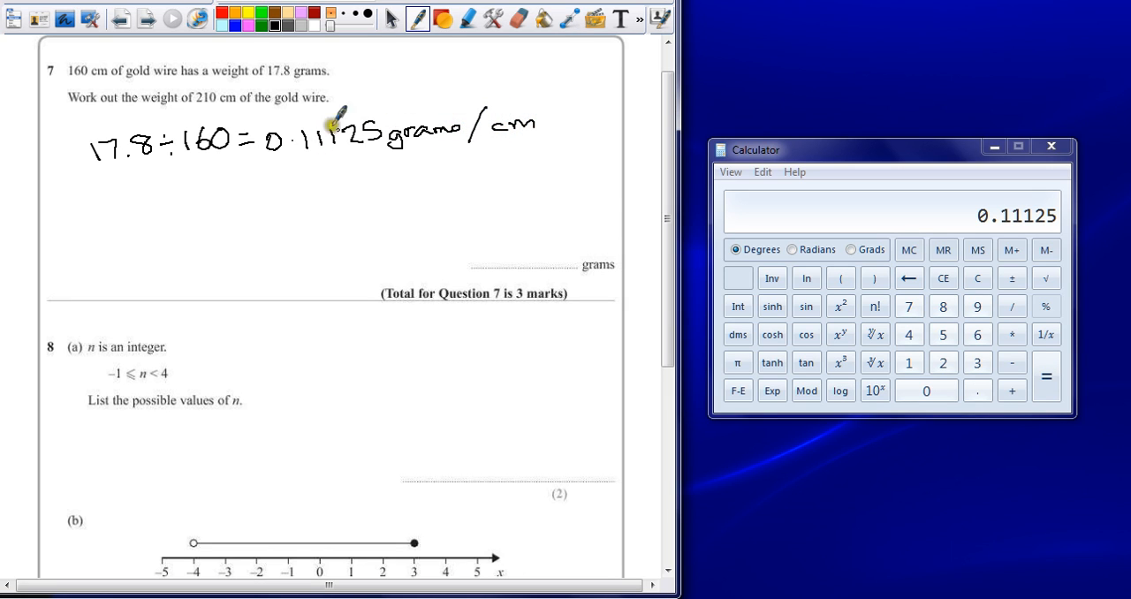
{"action": "mouse_move", "coordinate": [239, 92]}
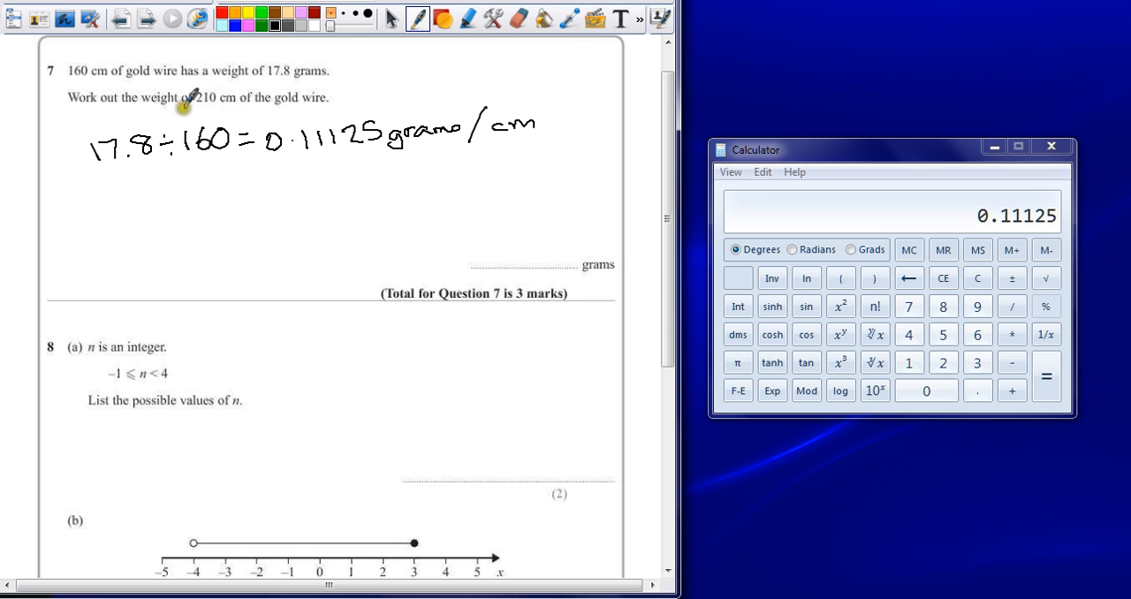
{"action": "mouse_move", "coordinate": [97, 195]}
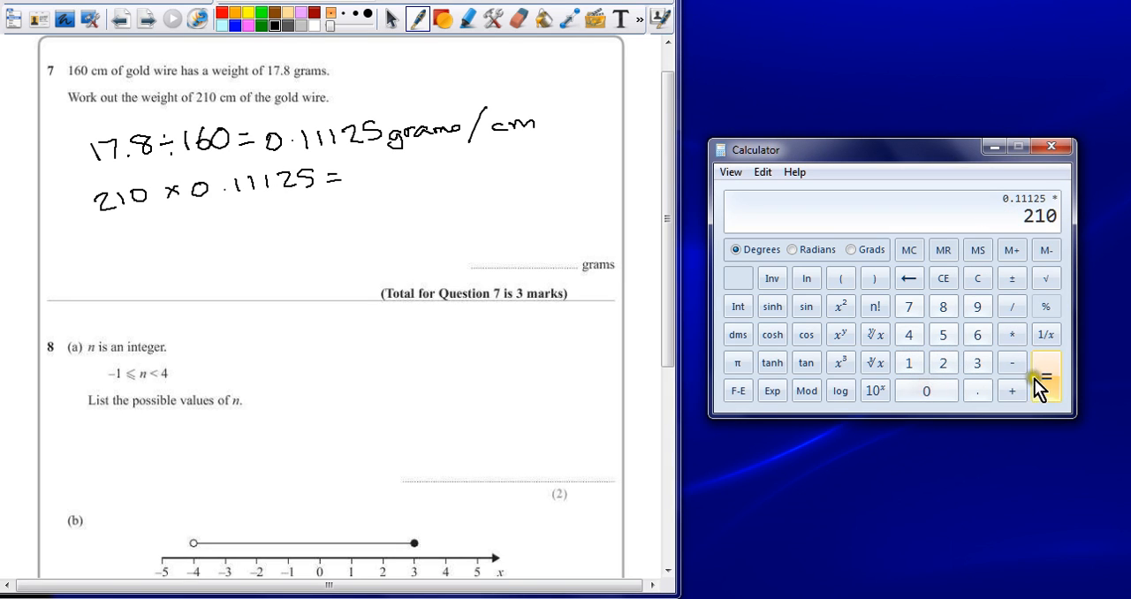
Compute 210 × 0.11125, write 23.3625 g after the equals, and write 23 on the grams line.
{"action": "left_click", "coordinate": [1047, 375]}
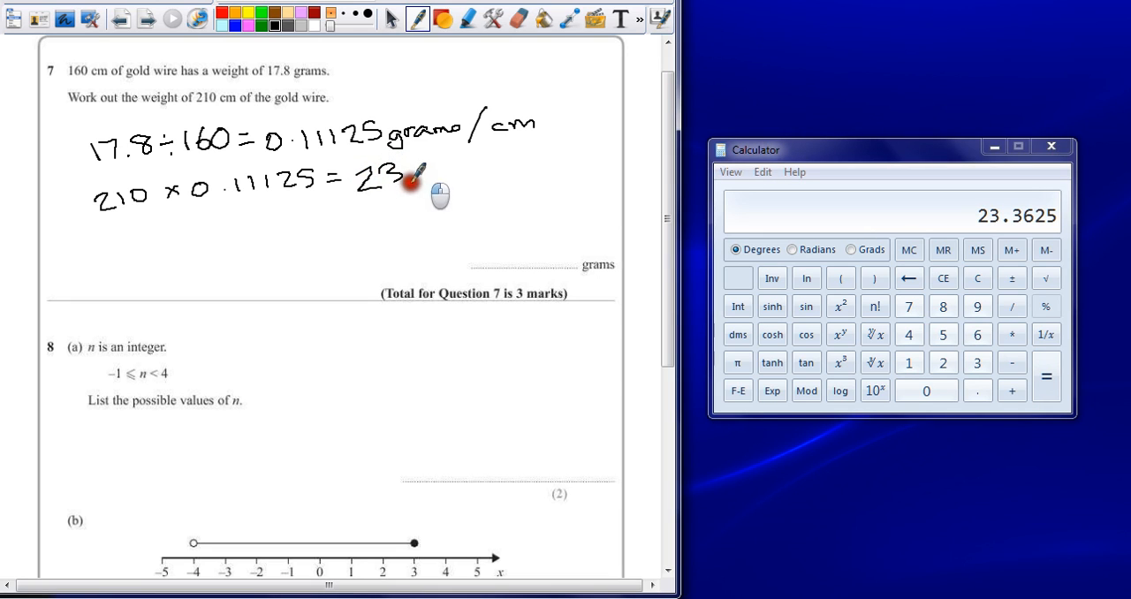
{"action": "left_click_drag", "start_coordinate": [411, 173], "coordinate": [459, 168]}
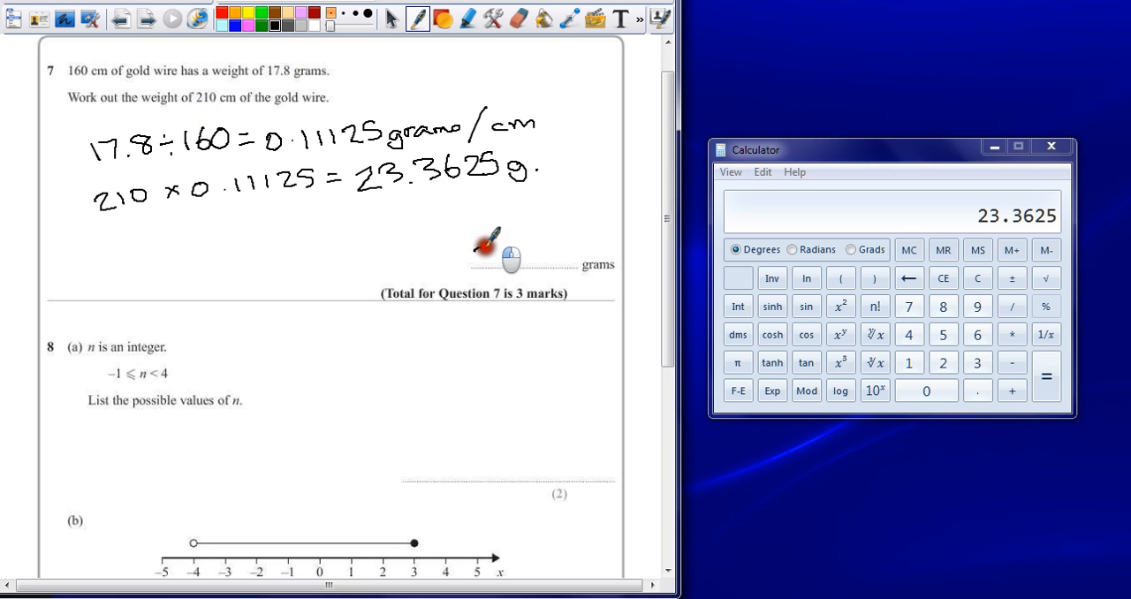
{"action": "left_click_drag", "start_coordinate": [478, 256], "coordinate": [530, 257]}
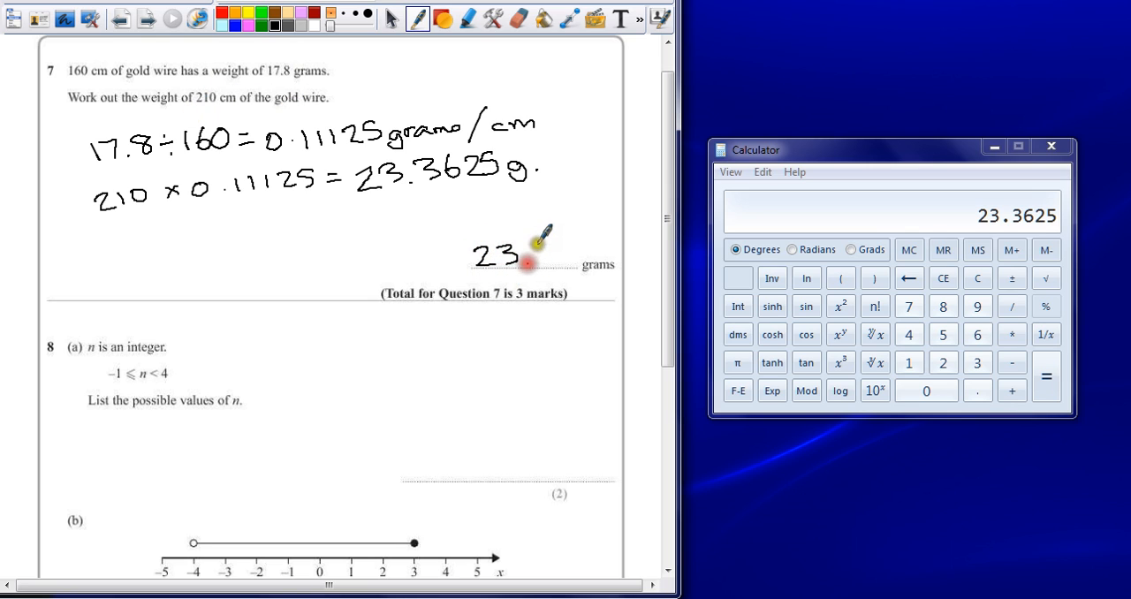